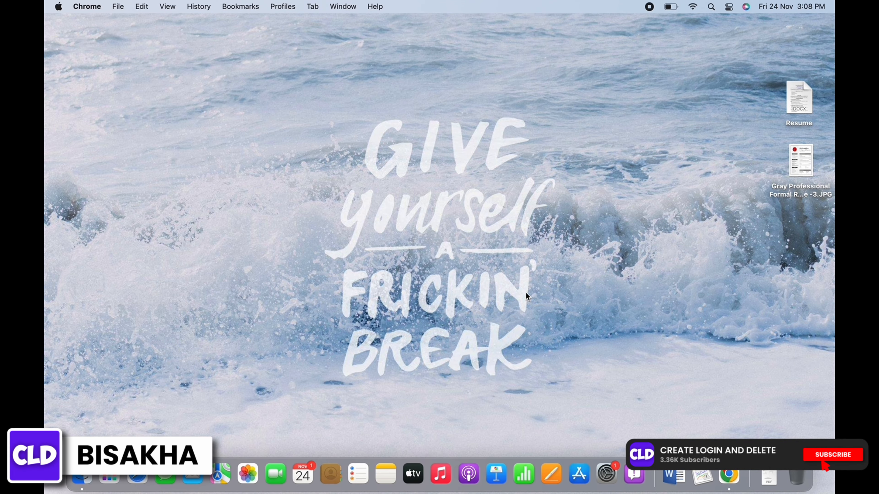
pyautogui.click(832, 455)
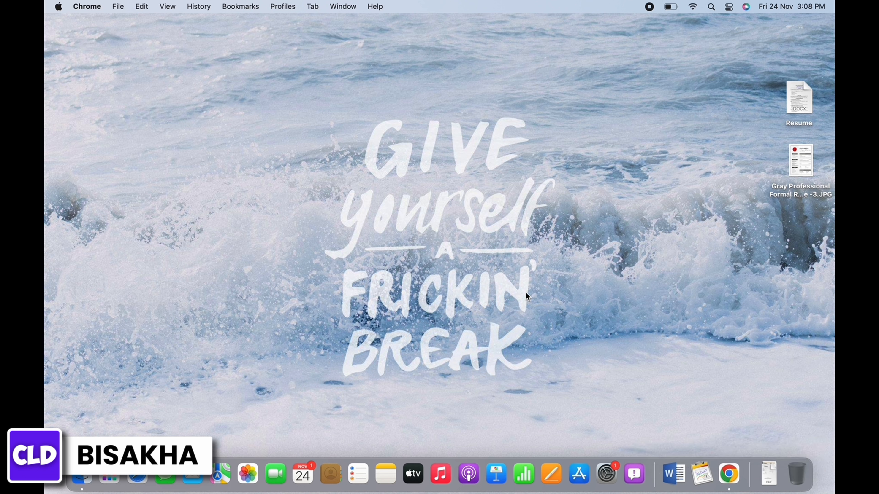
pyautogui.click(728, 474)
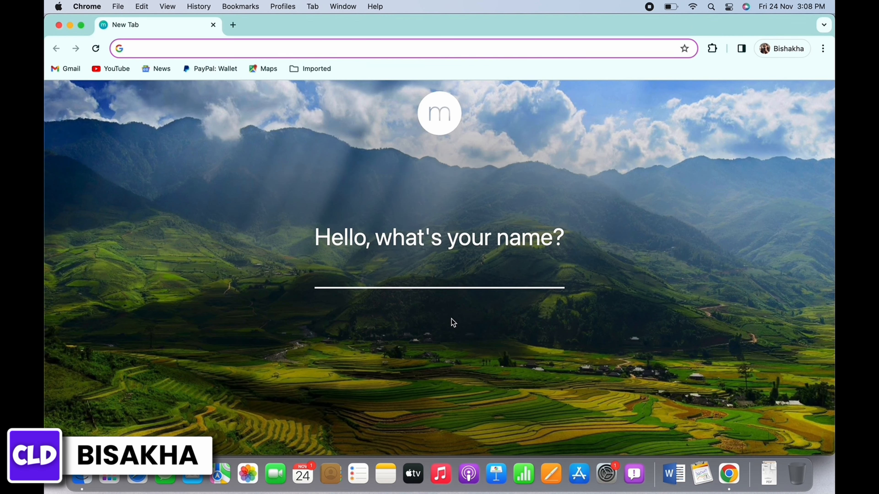
pyautogui.write('www.chase.com')
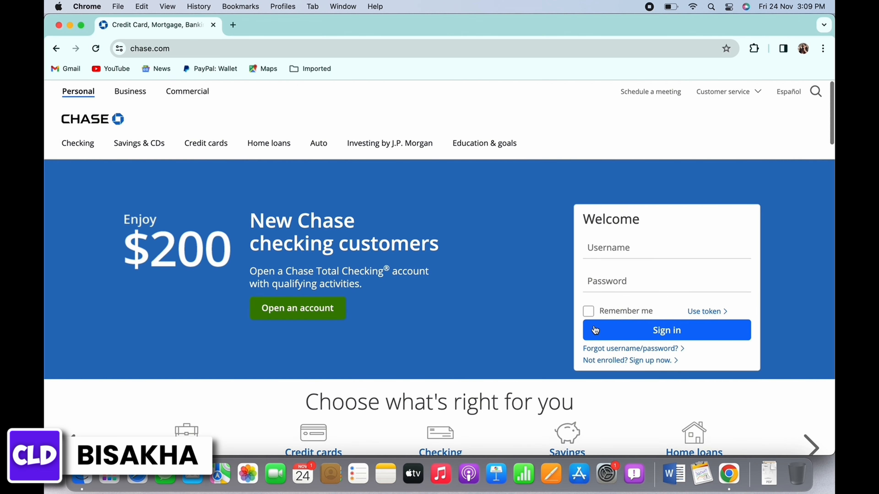
pyautogui.moveTo(614, 359)
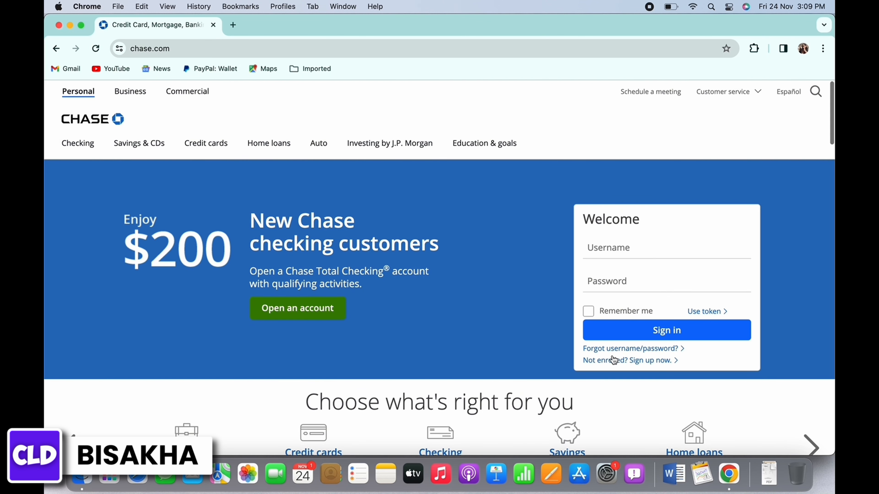
pyautogui.moveTo(644, 360)
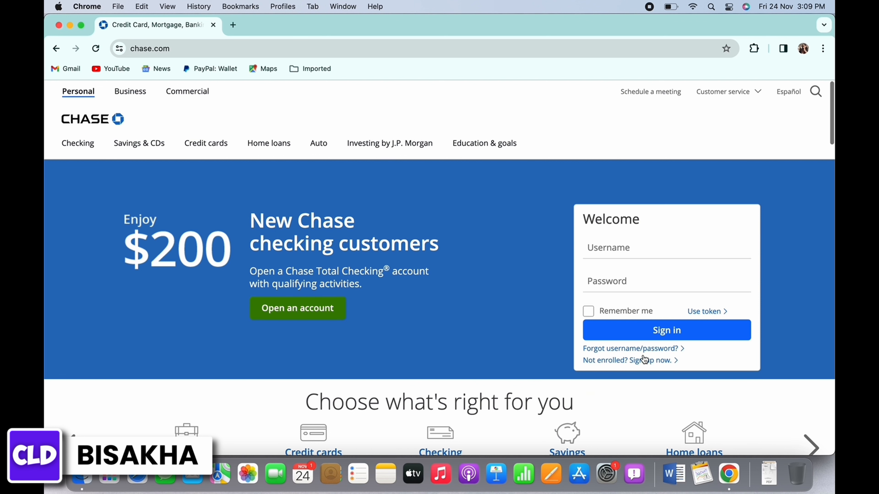
pyautogui.moveTo(625, 366)
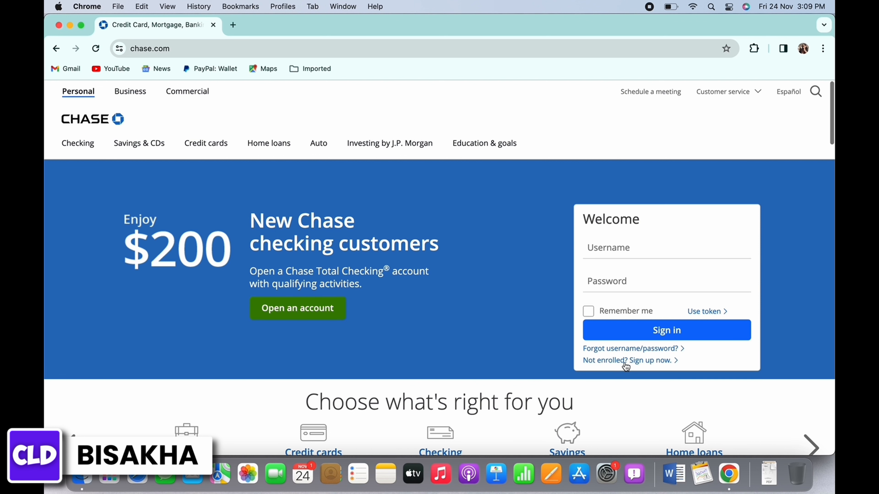
# Step: Begin Chase online enrollment via 'Not enrolled? Sign up now' and reach the Personal identity fields
pyautogui.click(624, 360)
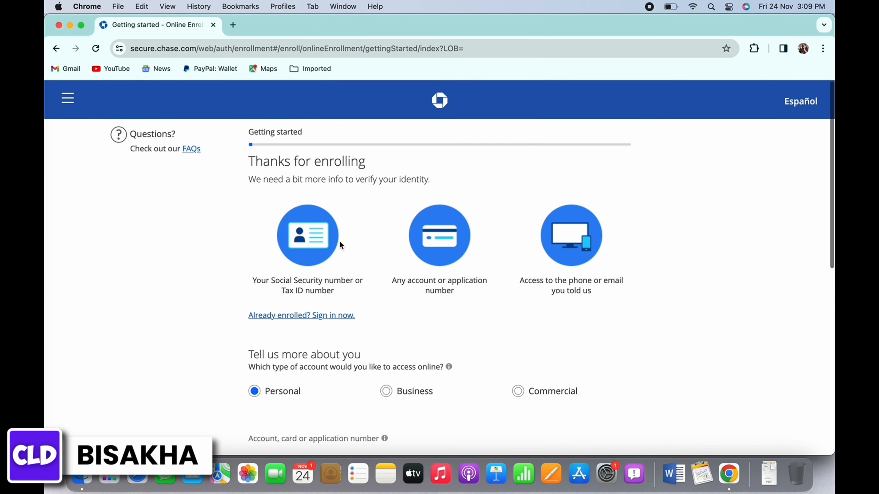
pyautogui.moveTo(265, 283)
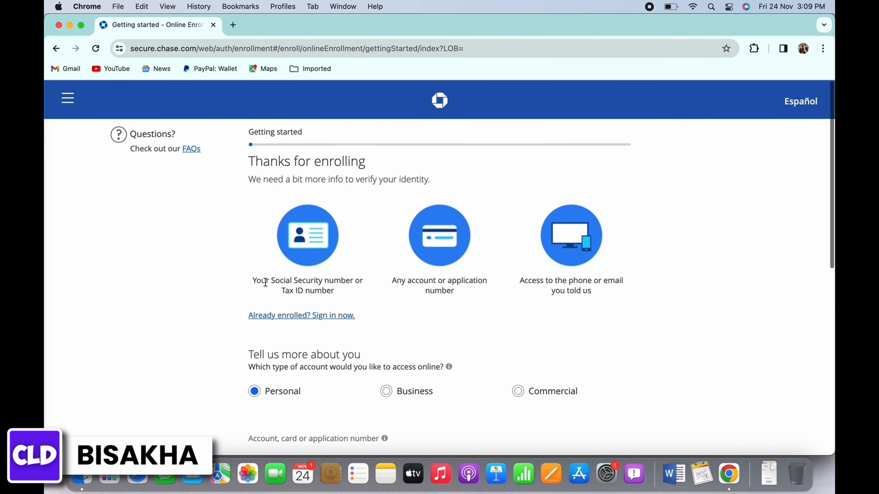
pyautogui.moveTo(252, 283)
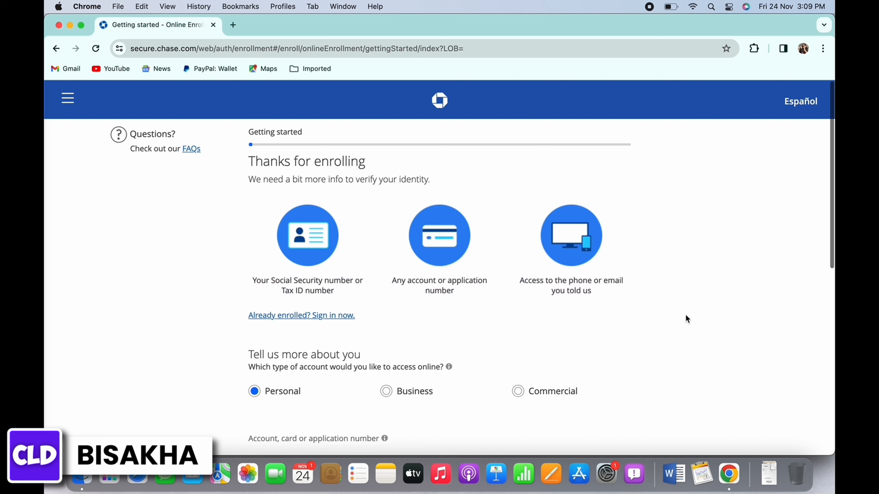
pyautogui.scroll(-3)
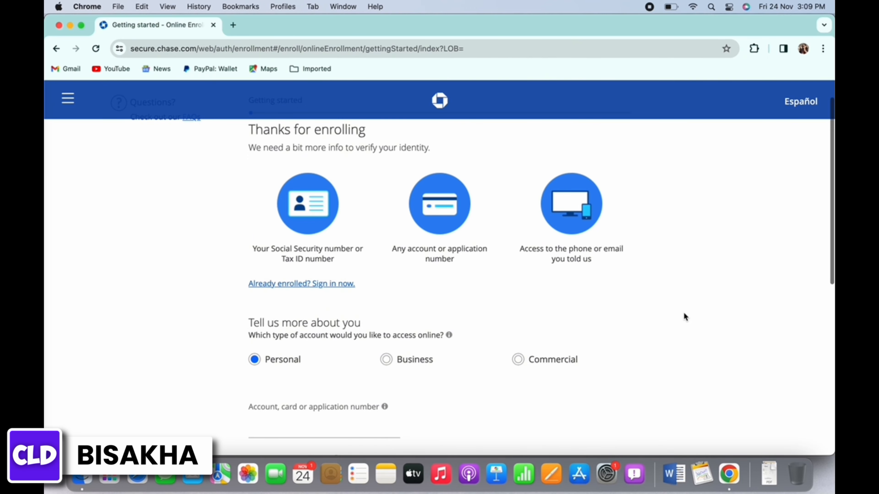
pyautogui.scroll(-3)
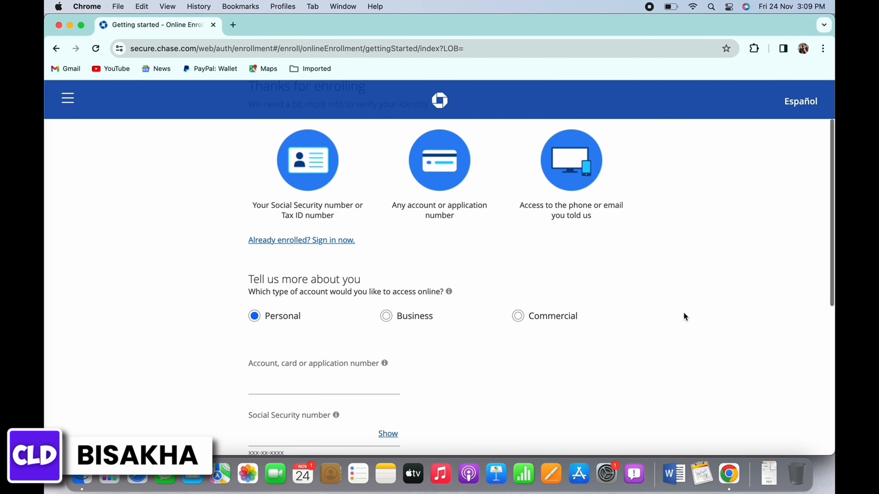
pyautogui.scroll(-3)
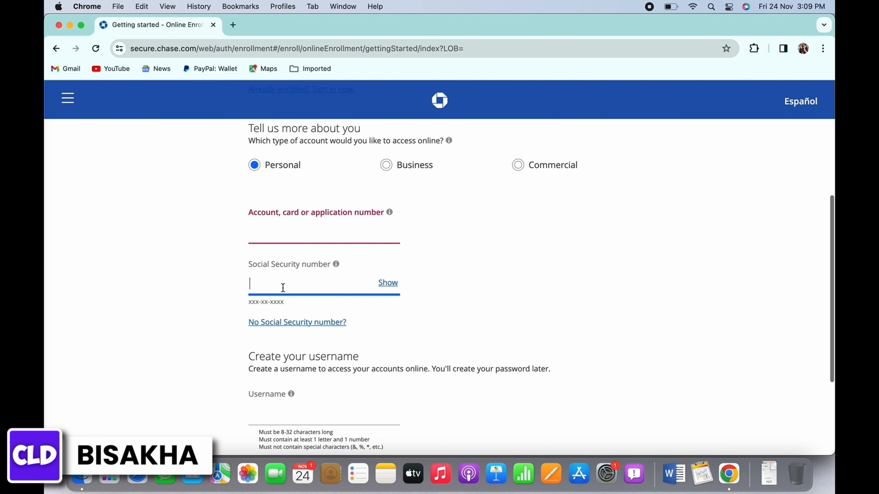
pyautogui.moveTo(467, 302)
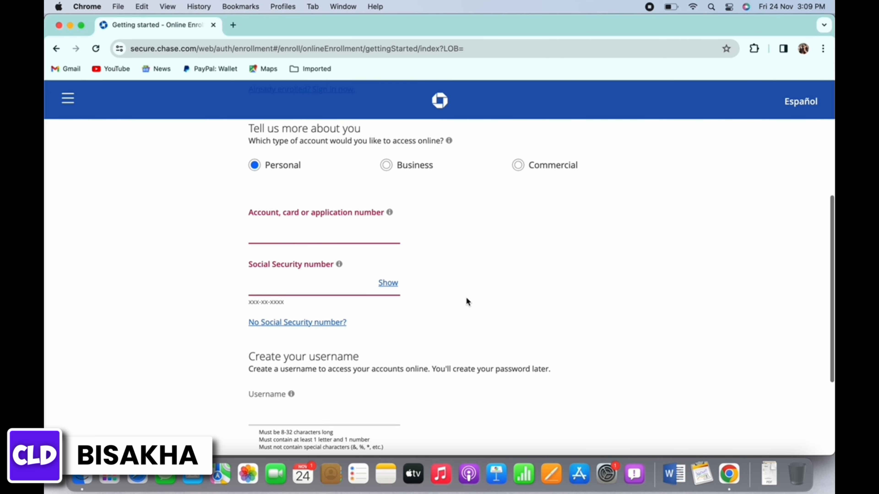
pyautogui.moveTo(387, 165)
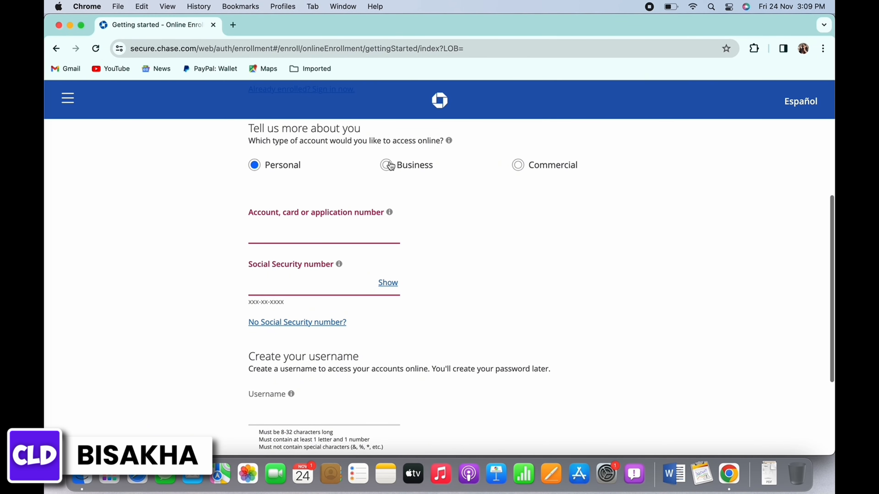
# Step: Try the Business and Commercial account types, then return to the Personal fields and username rules
pyautogui.click(386, 165)
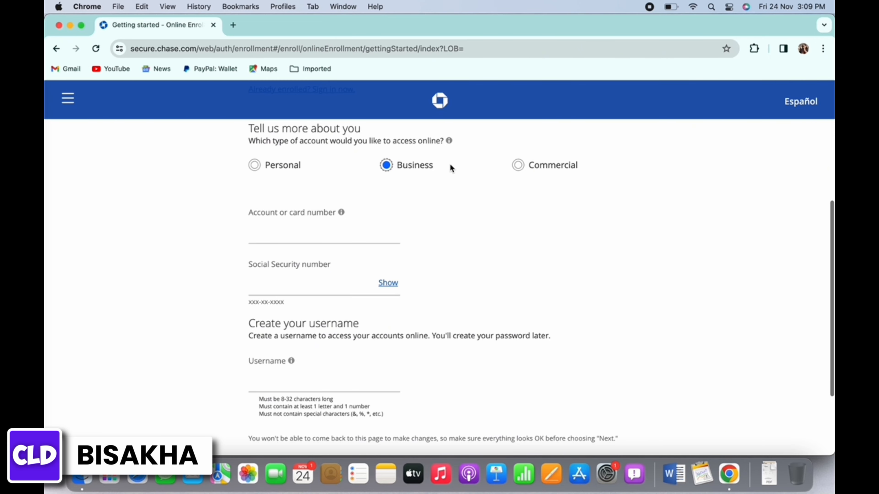
pyautogui.click(517, 165)
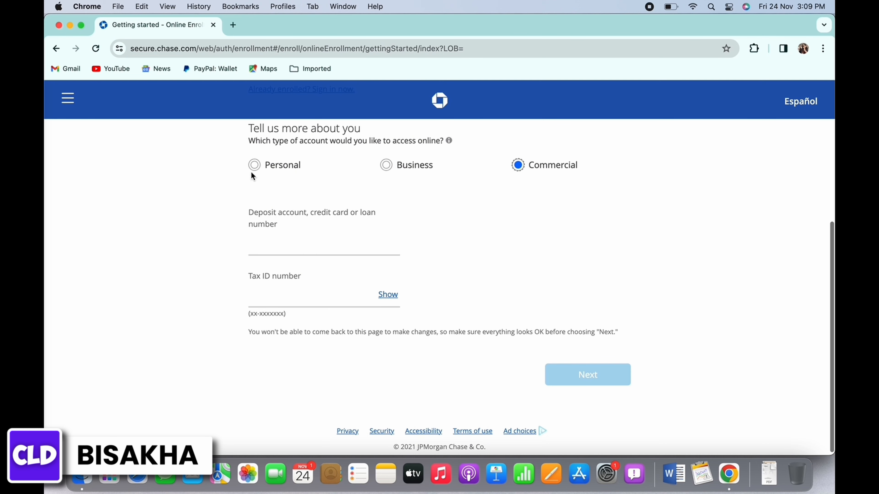
pyautogui.moveTo(236, 176)
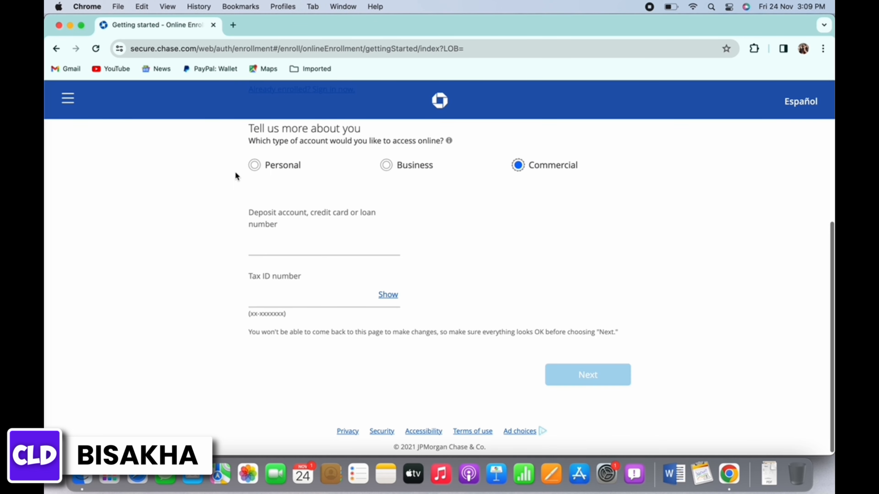
pyautogui.scroll(-3)
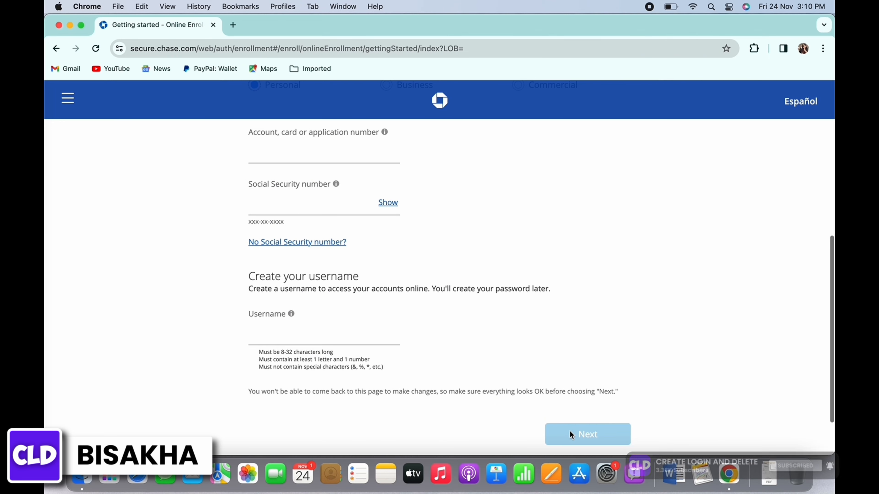
pyautogui.moveTo(489, 449)
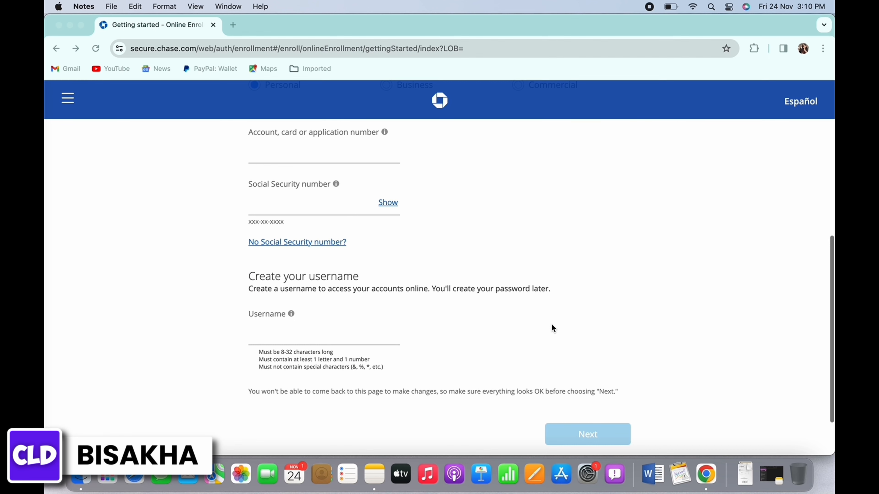
pyautogui.moveTo(549, 313)
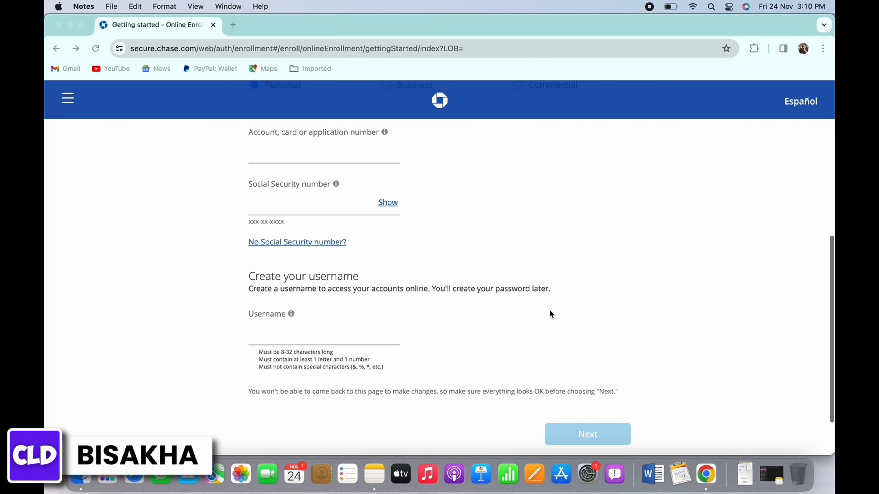
pyautogui.moveTo(59, 25)
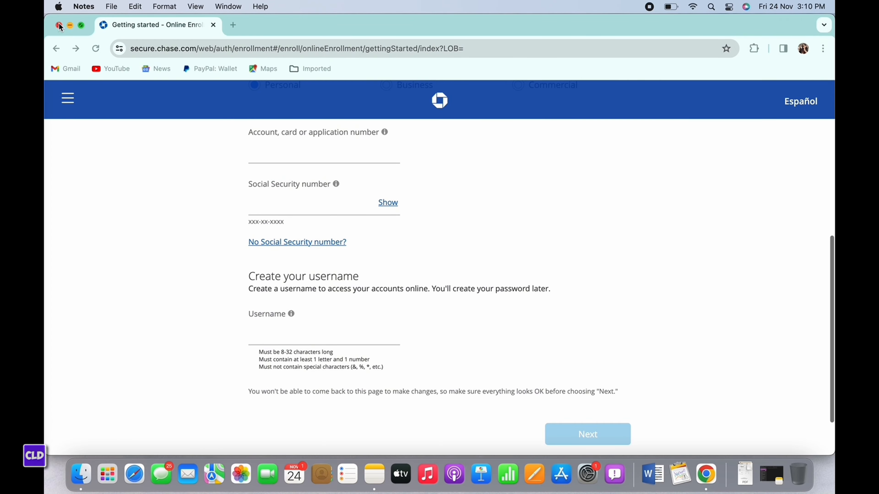